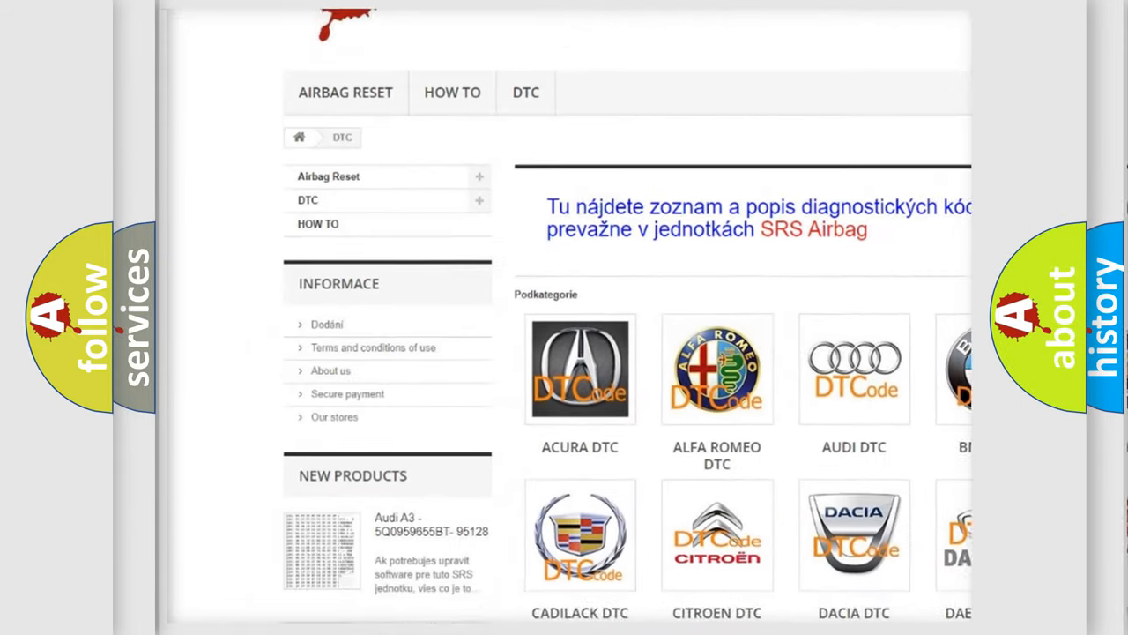
Step: Scroll the DTC page's Podkategorie grid and select the BMW DTC logo
scroll(down, 3)
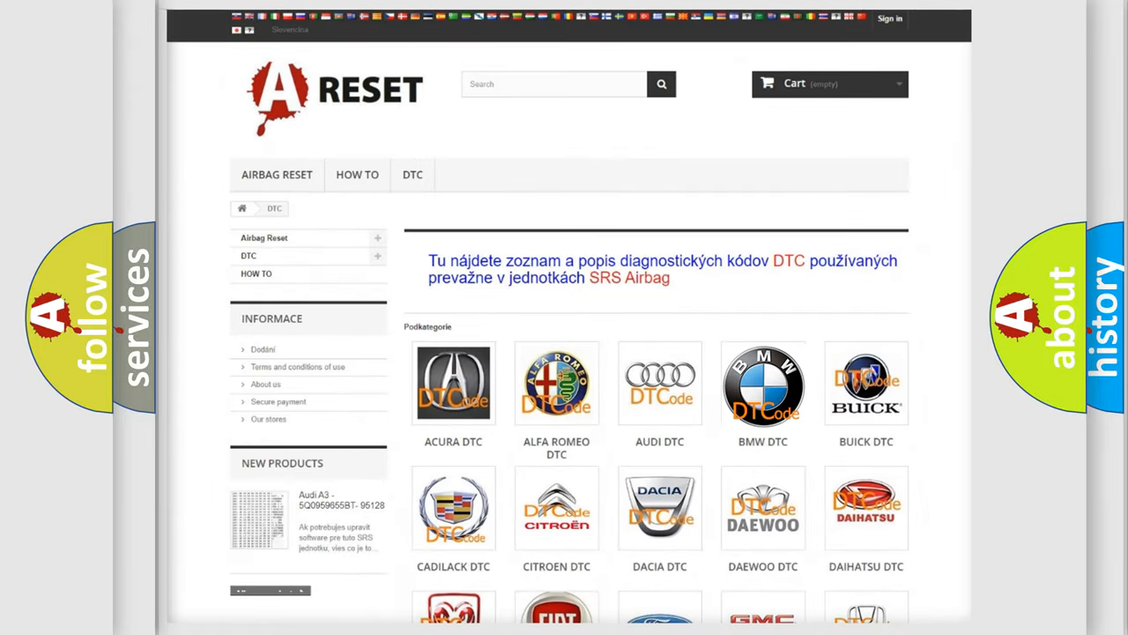
click(763, 383)
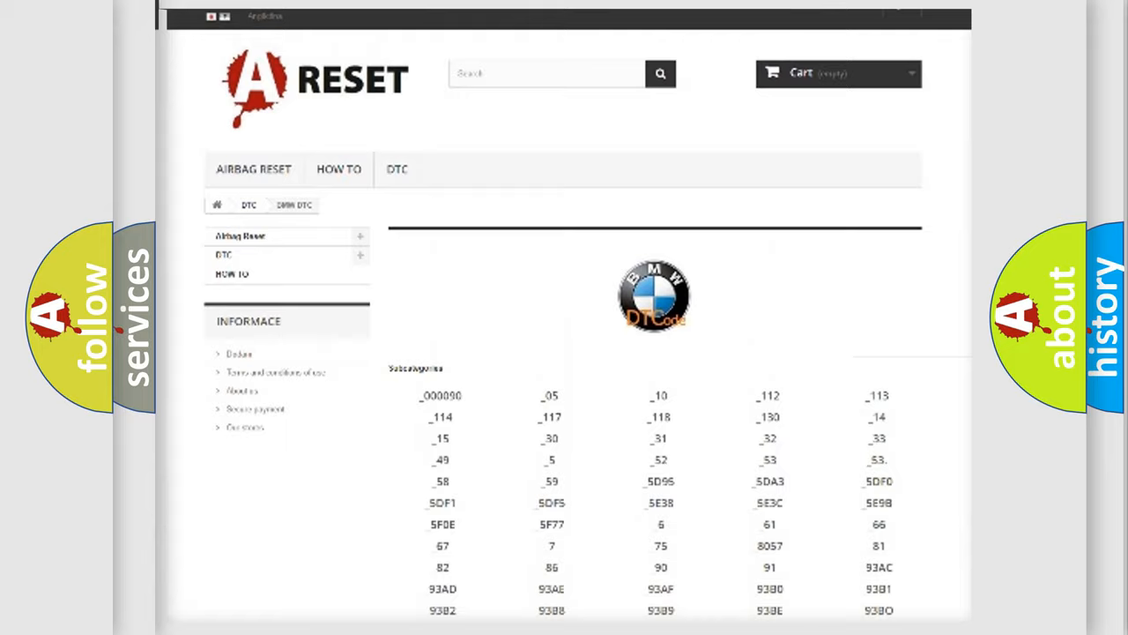